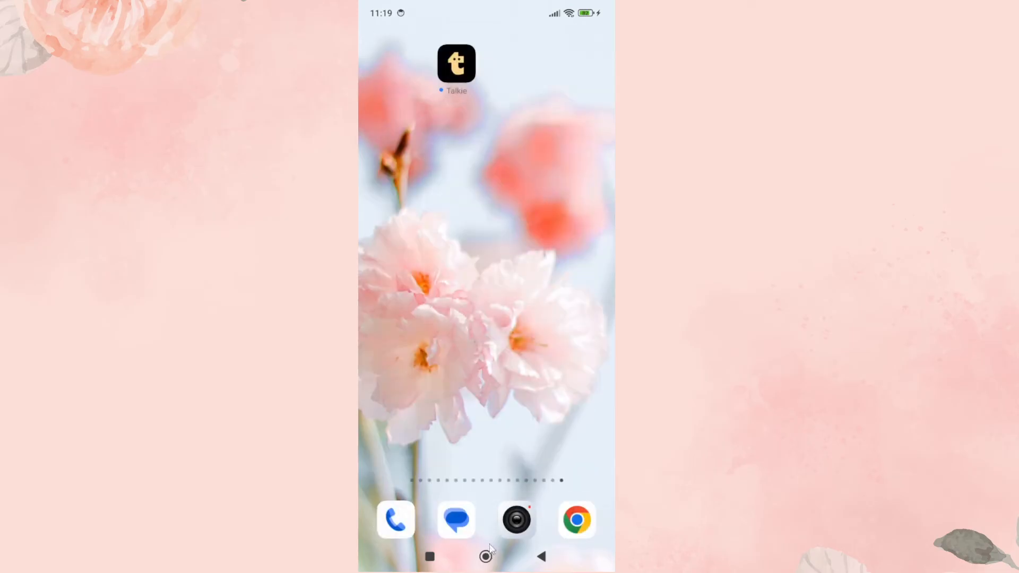
pyautogui.moveTo(374, 372)
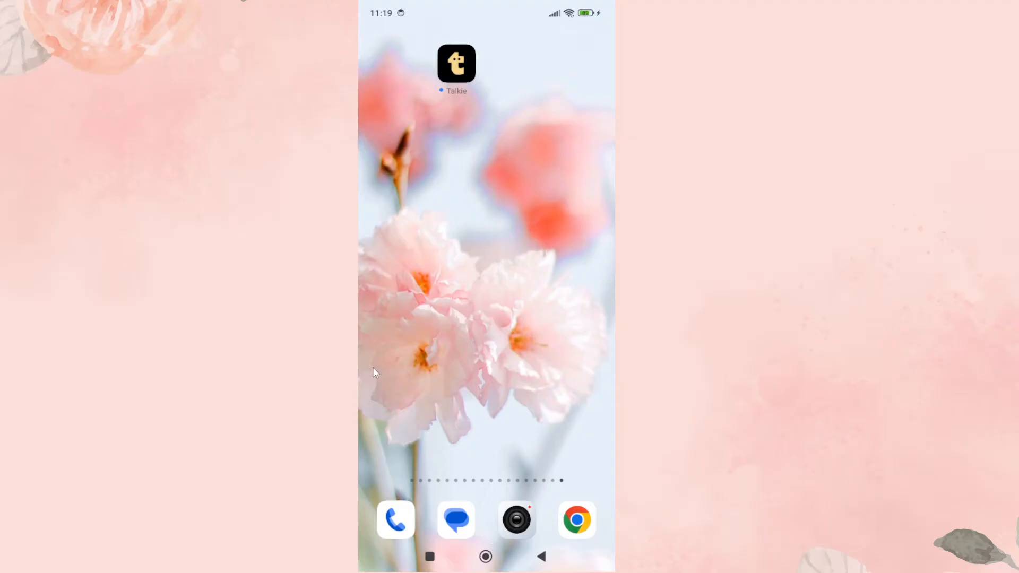
pyautogui.moveTo(401, 252)
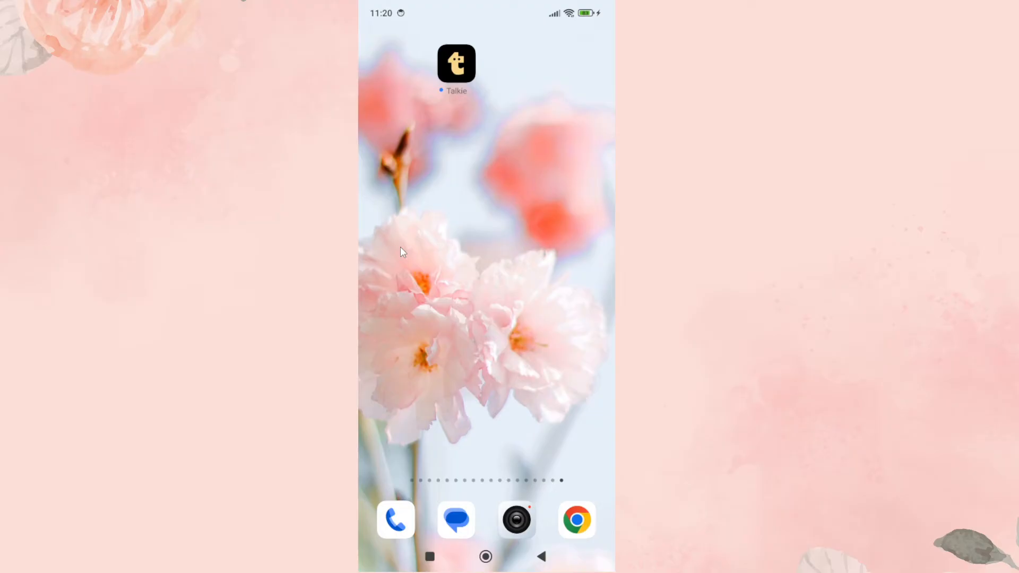
pyautogui.moveTo(419, 203)
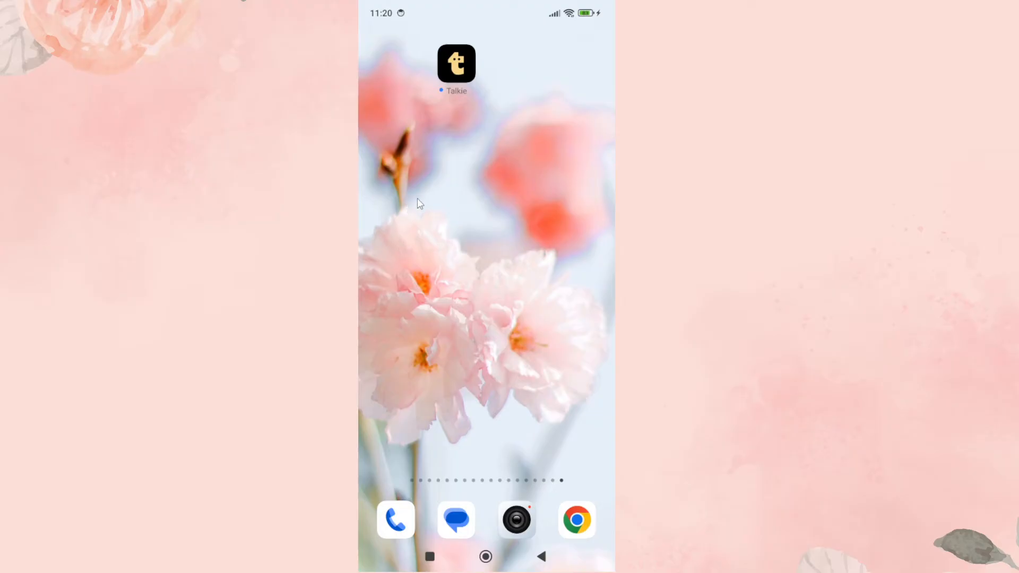
pyautogui.moveTo(423, 209)
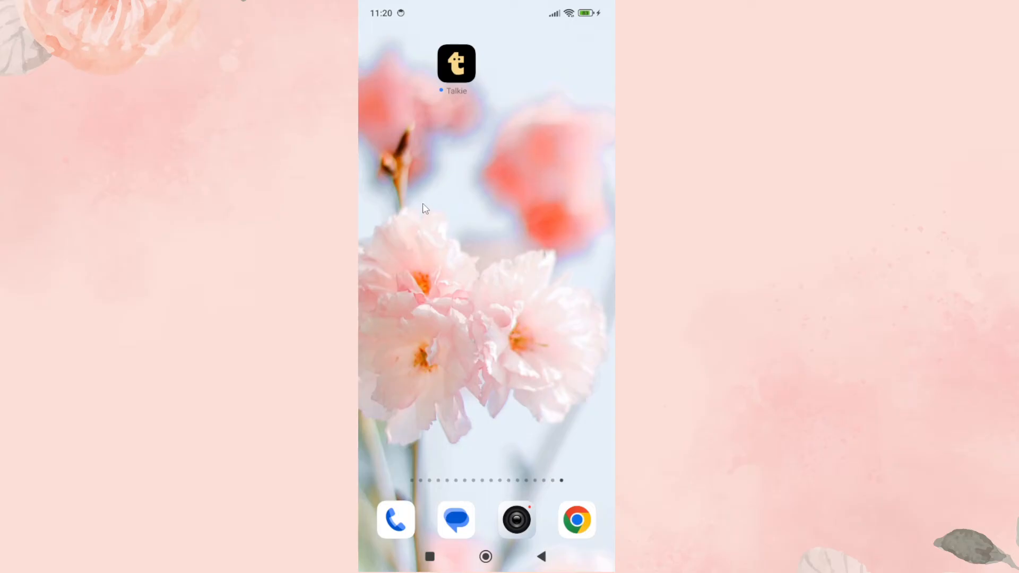
pyautogui.moveTo(520, 53)
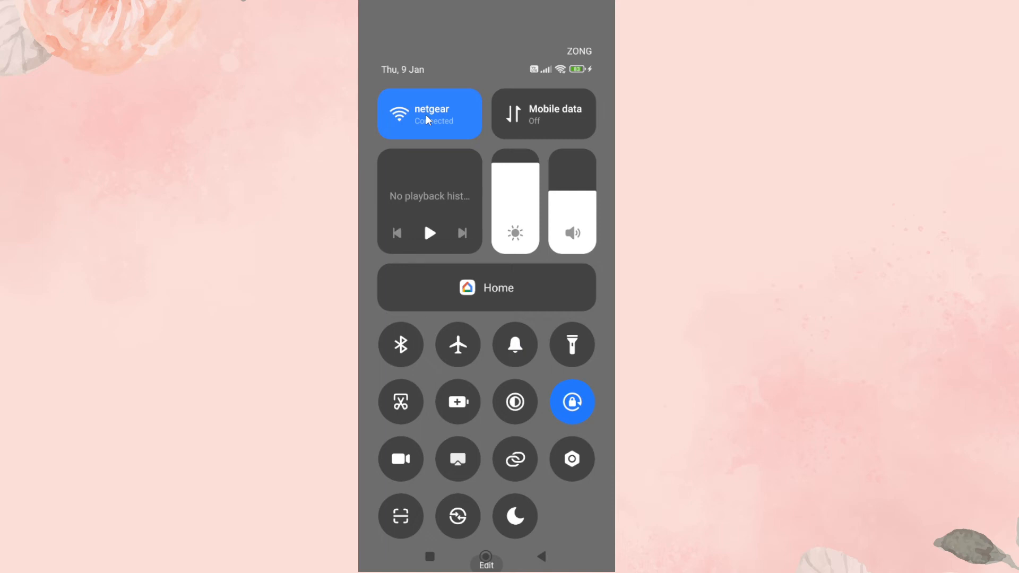
pyautogui.moveTo(477, 134)
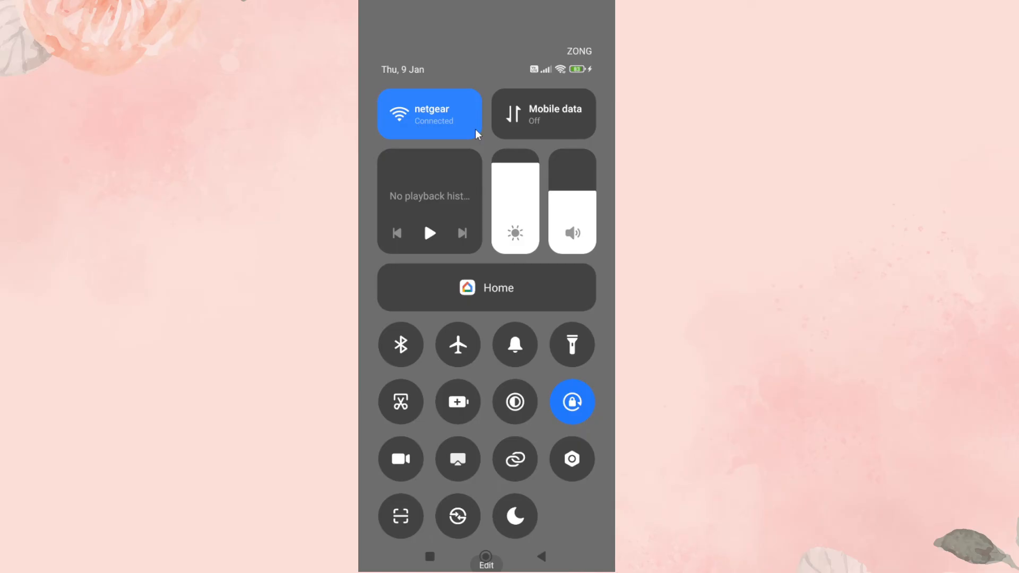
pyautogui.moveTo(523, 318)
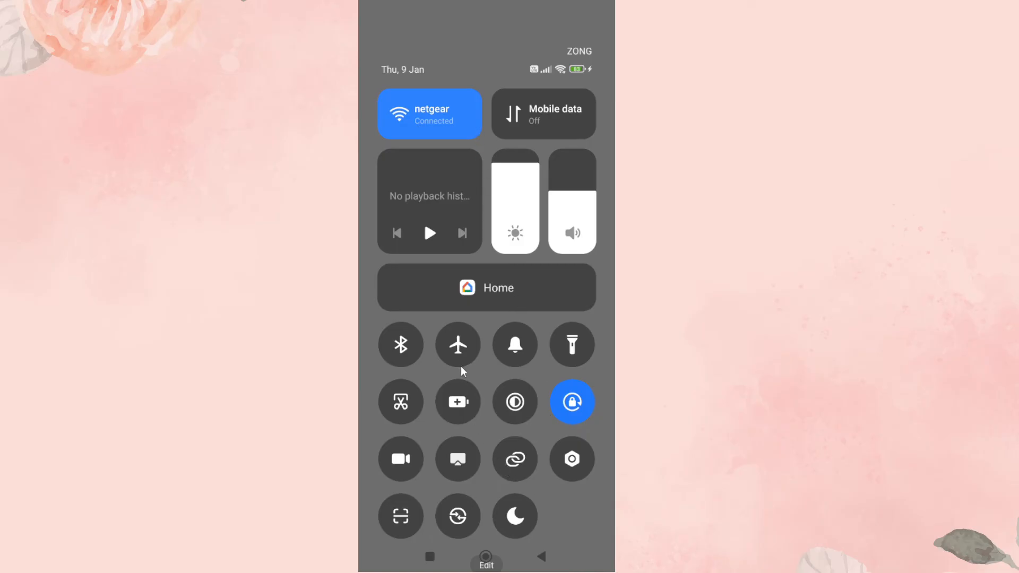
pyautogui.moveTo(456, 349)
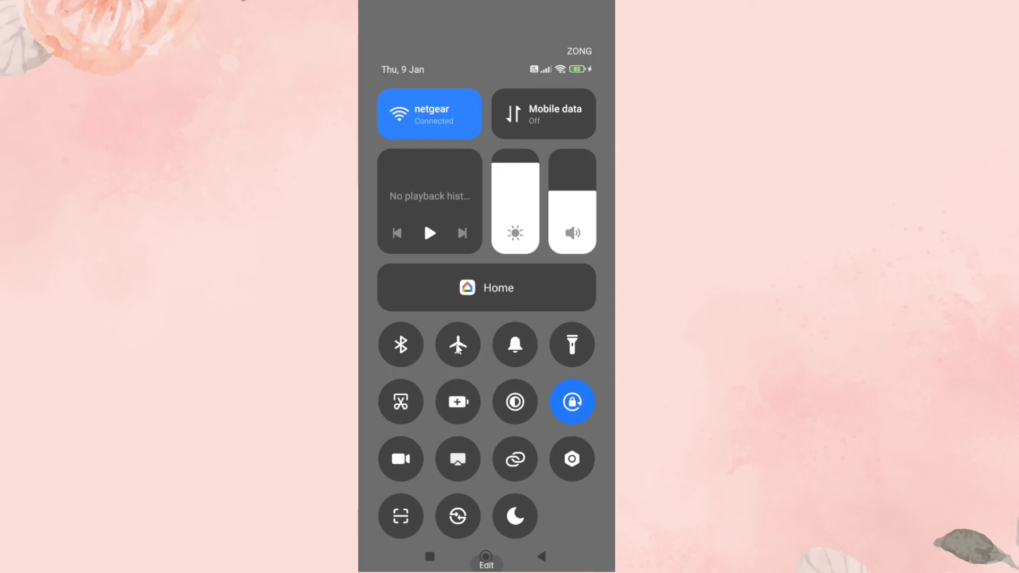
pyautogui.moveTo(543, 465)
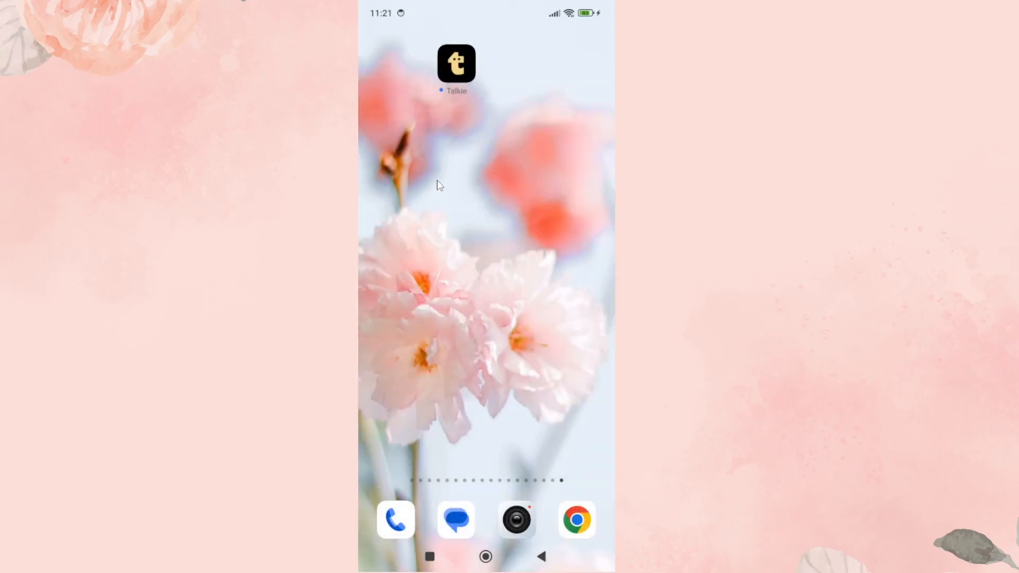
pyautogui.moveTo(459, 80)
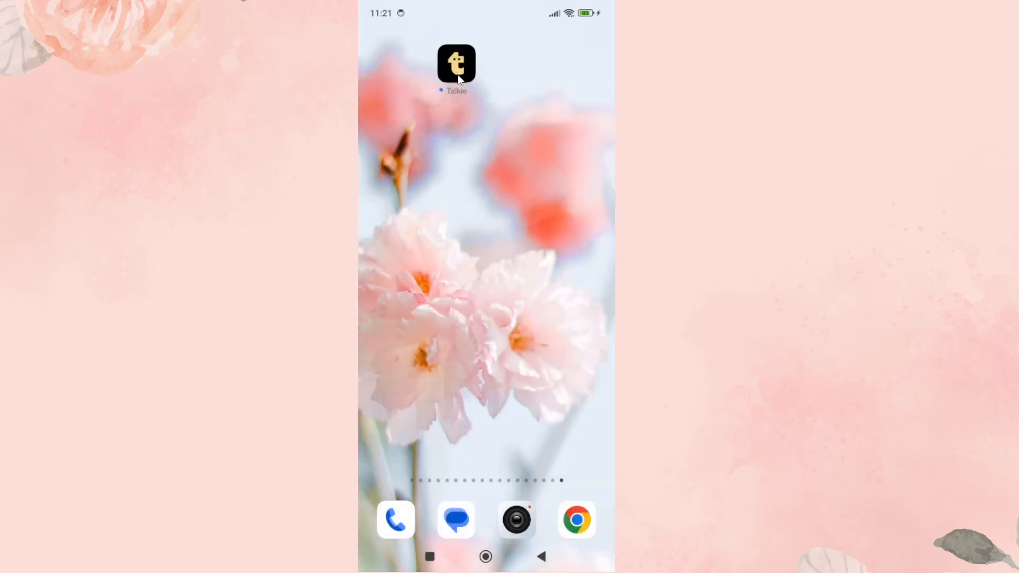